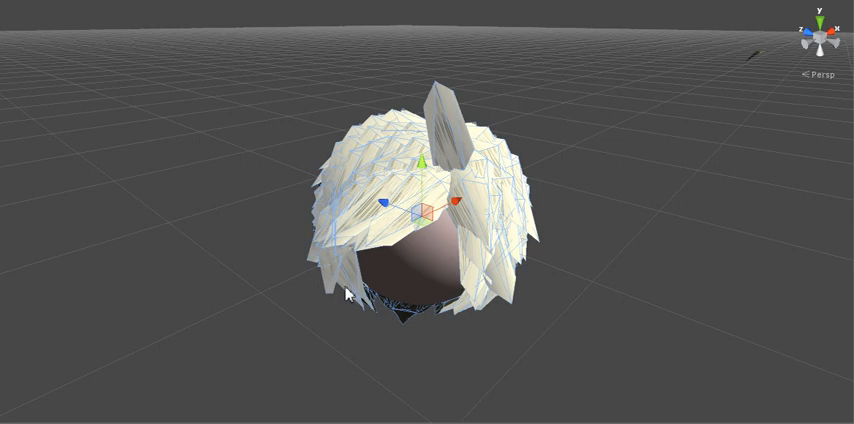
pyautogui.moveTo(10, 302)
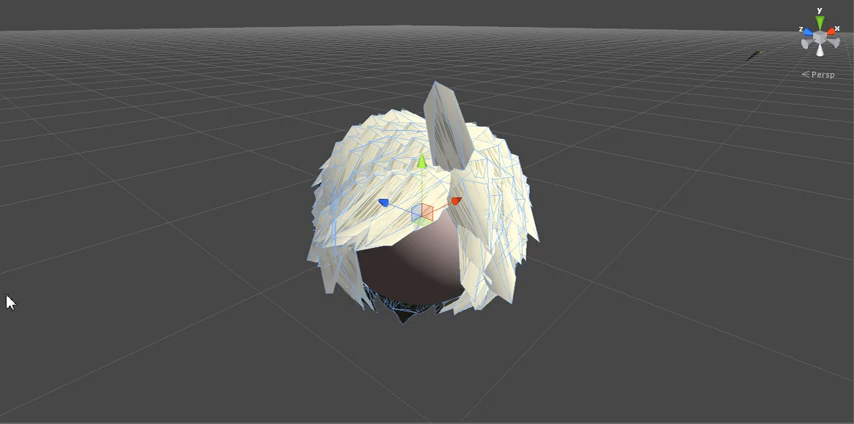